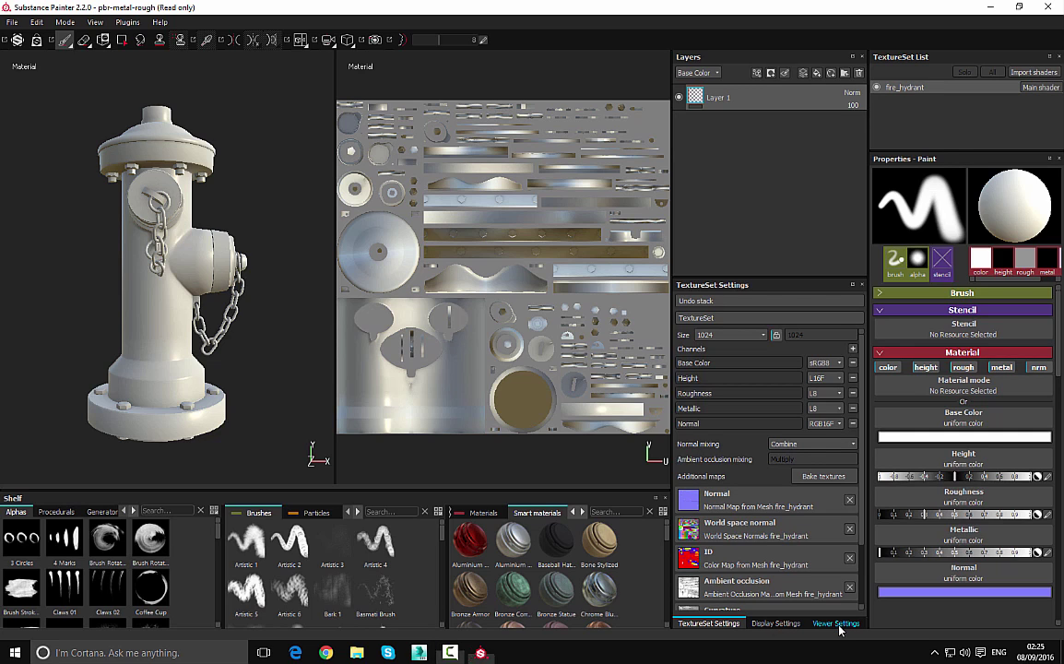
Switch the properties area to the Viewer Settings panel
{"action": "left_click", "coordinate": [836, 622]}
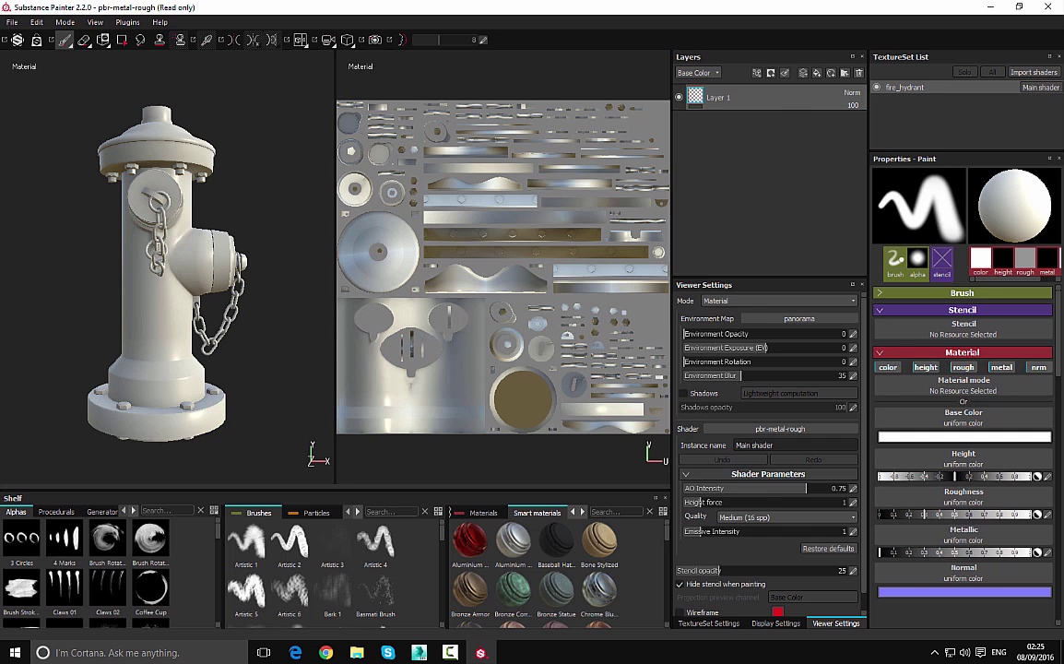
Rotate the environment lighting around the hydrant to about 39 degrees
{"action": "left_click", "coordinate": [728, 333]}
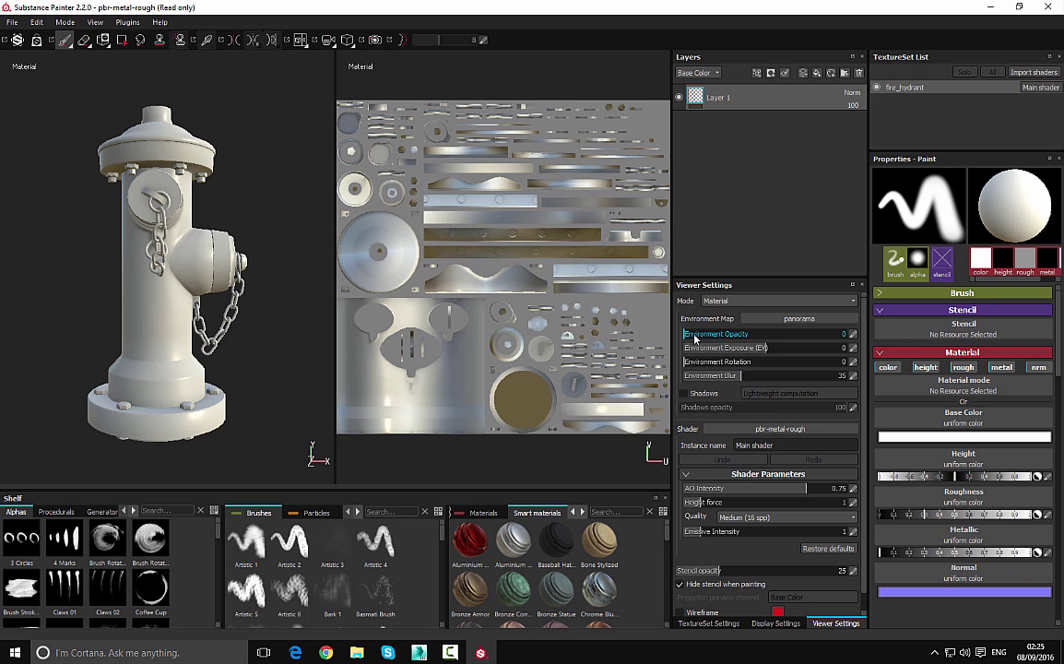
{"action": "left_click_drag", "start_coordinate": [714, 333], "coordinate": [839, 333]}
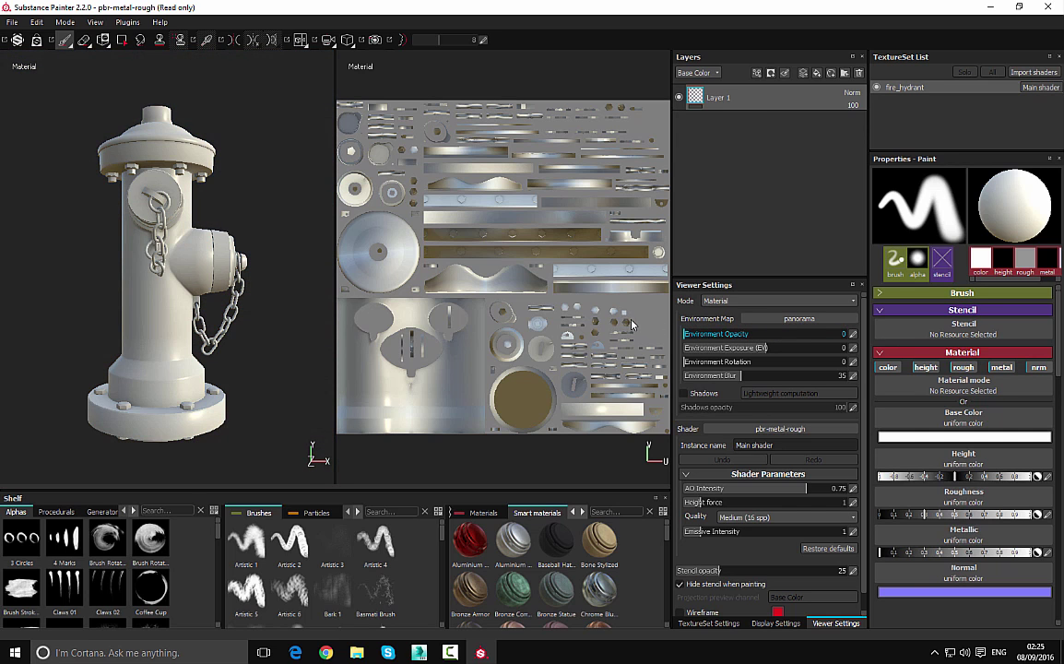
{"action": "mouse_move", "coordinate": [661, 332]}
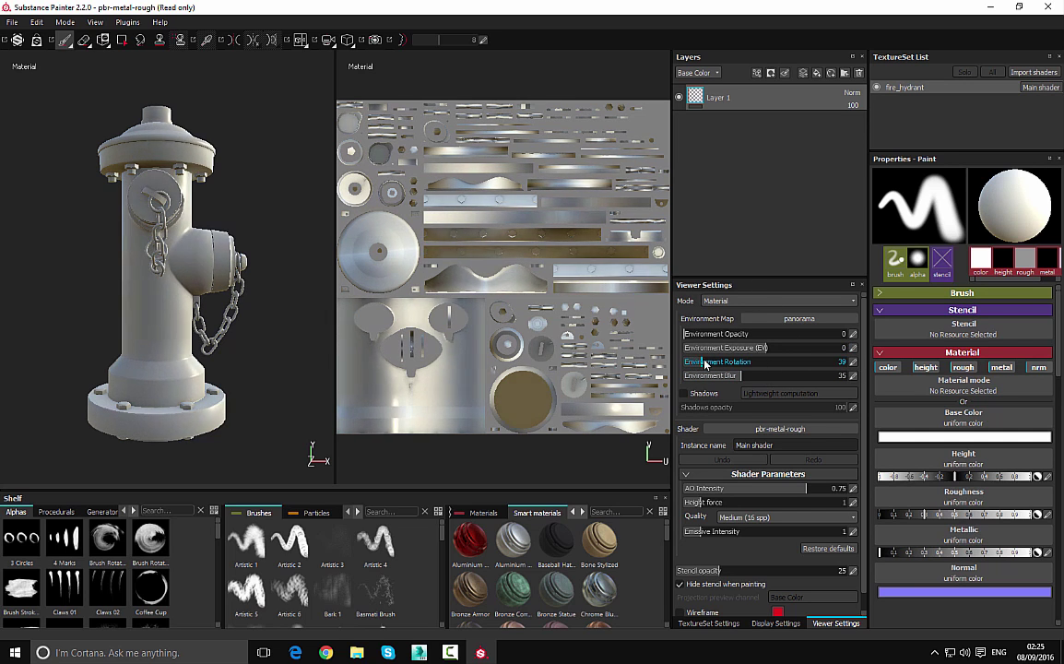
Rotate the environment further, then bring Environment Rotation back to 0
{"action": "left_click_drag", "start_coordinate": [729, 360], "coordinate": [830, 361]}
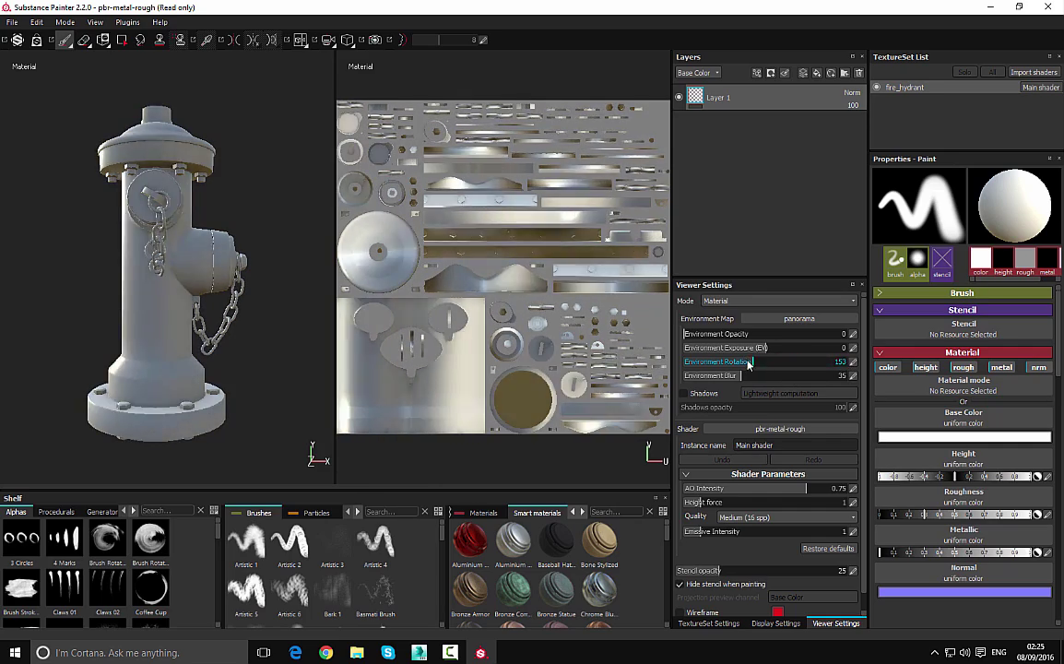
{"action": "left_click_drag", "start_coordinate": [770, 362], "coordinate": [826, 362]}
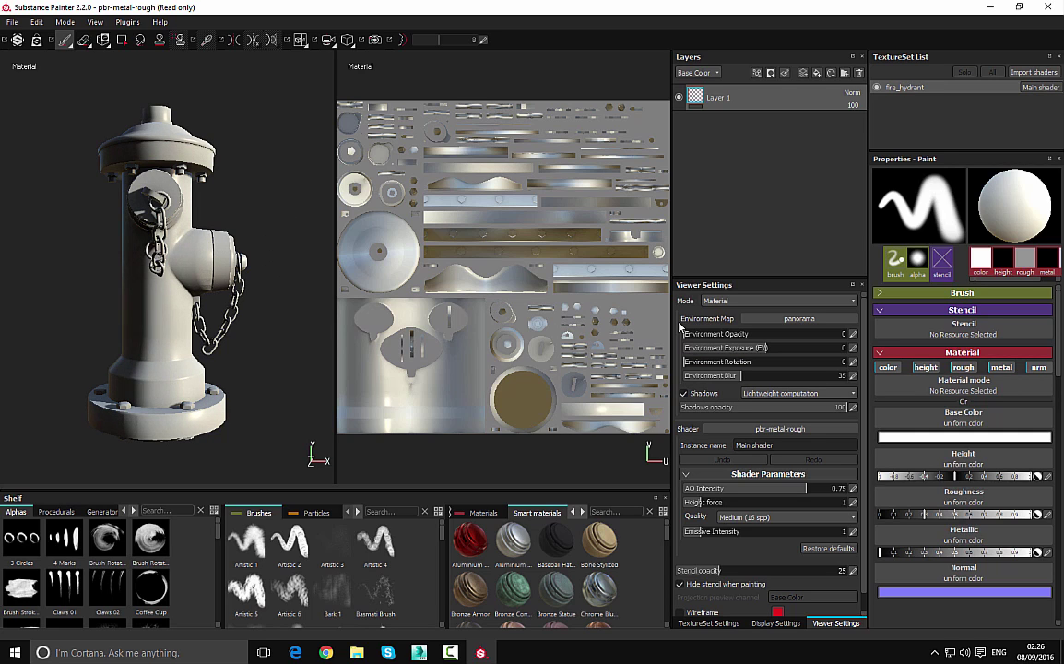
Set shadow computation to Intensive and sweep the environment rotation to preview shadows
{"action": "left_click", "coordinate": [798, 393]}
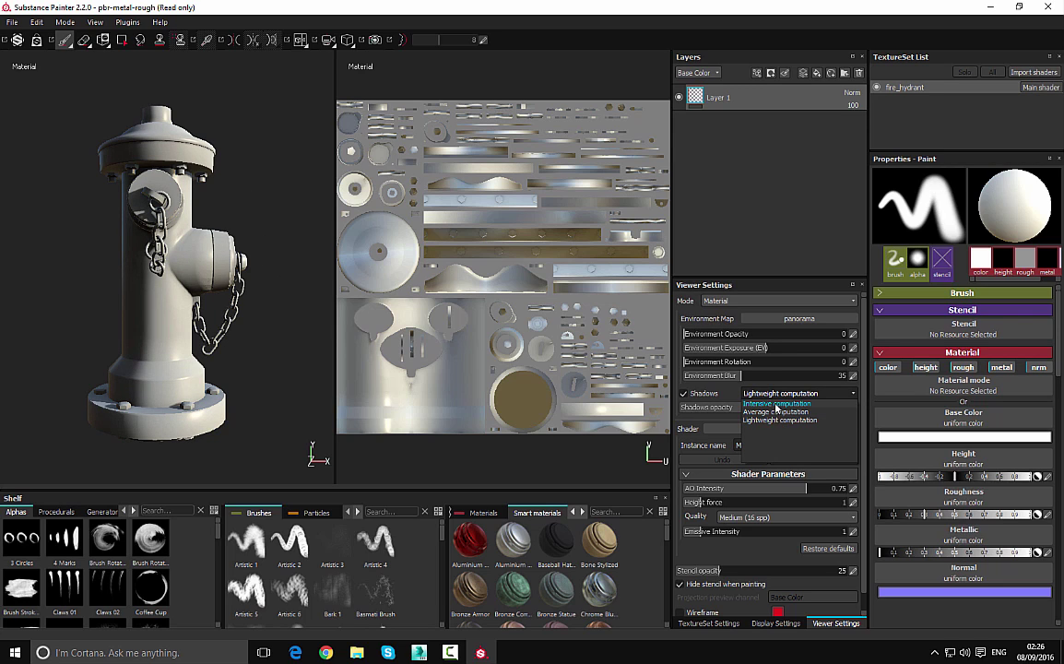
{"action": "left_click", "coordinate": [778, 404]}
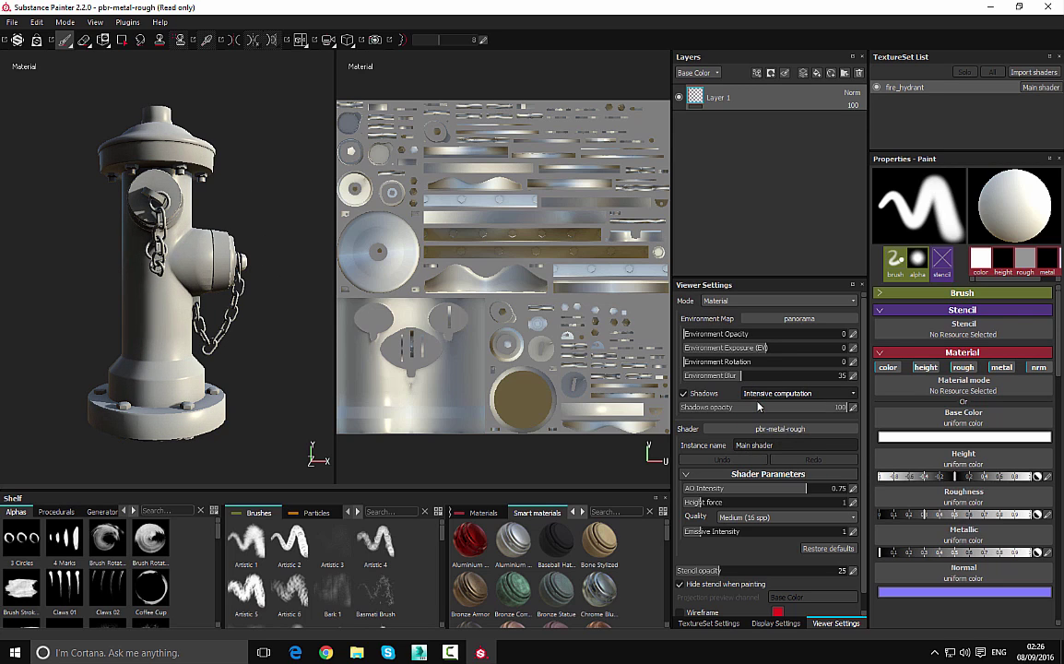
{"action": "left_click_drag", "start_coordinate": [765, 361], "coordinate": [775, 361]}
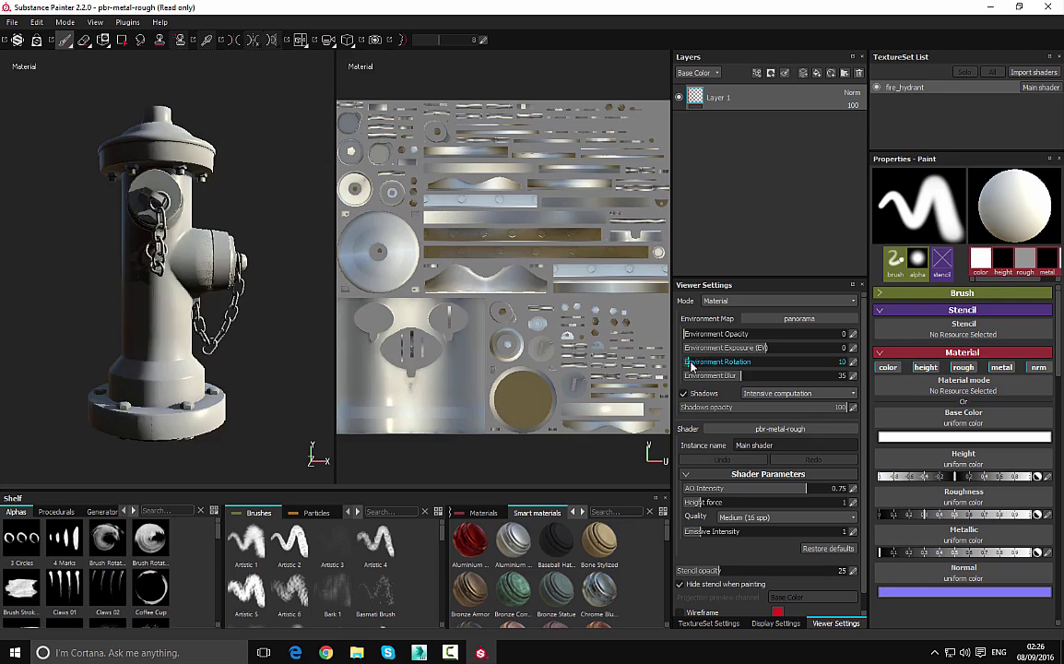
{"action": "left_click_drag", "start_coordinate": [701, 361], "coordinate": [800, 361]}
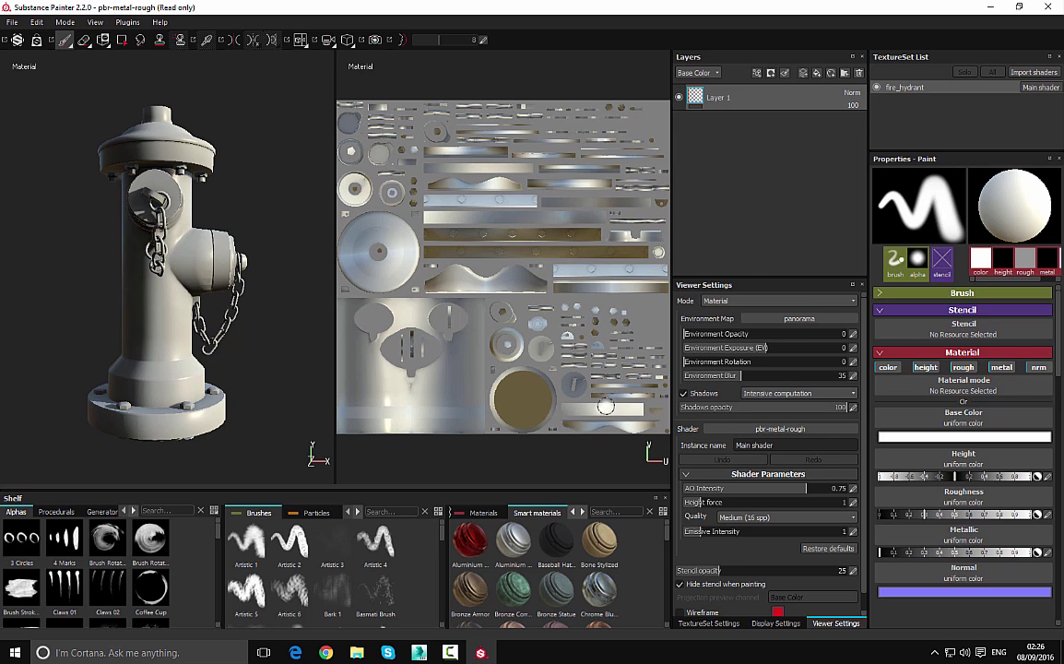
{"action": "left_click", "coordinate": [724, 300]}
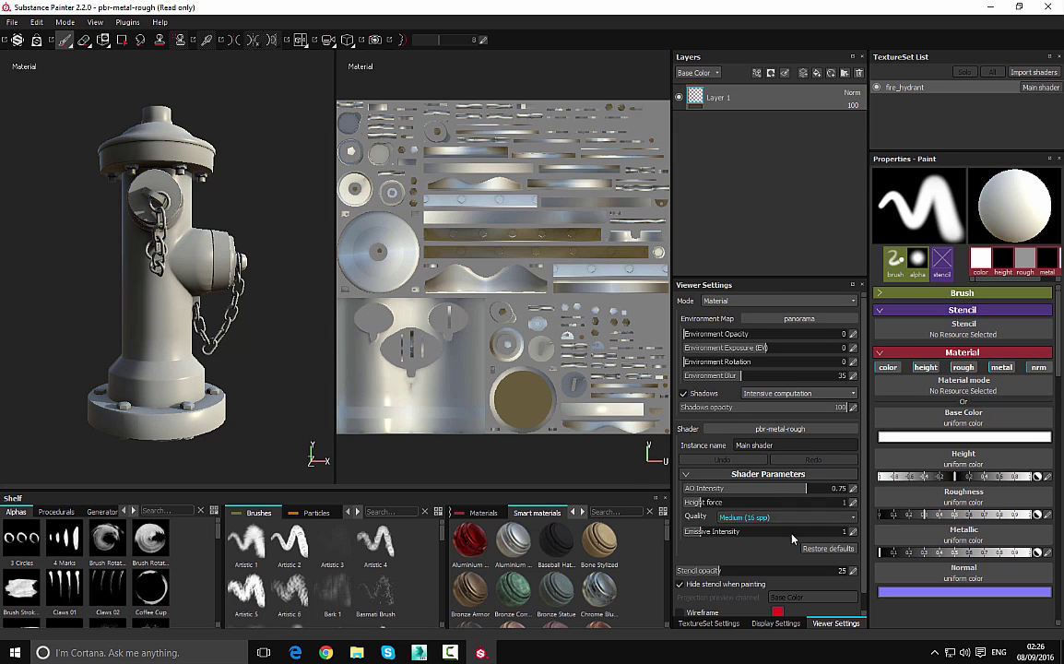
In Display Settings, enable Activate post effects and Antialiasing
{"action": "left_click", "coordinate": [775, 622]}
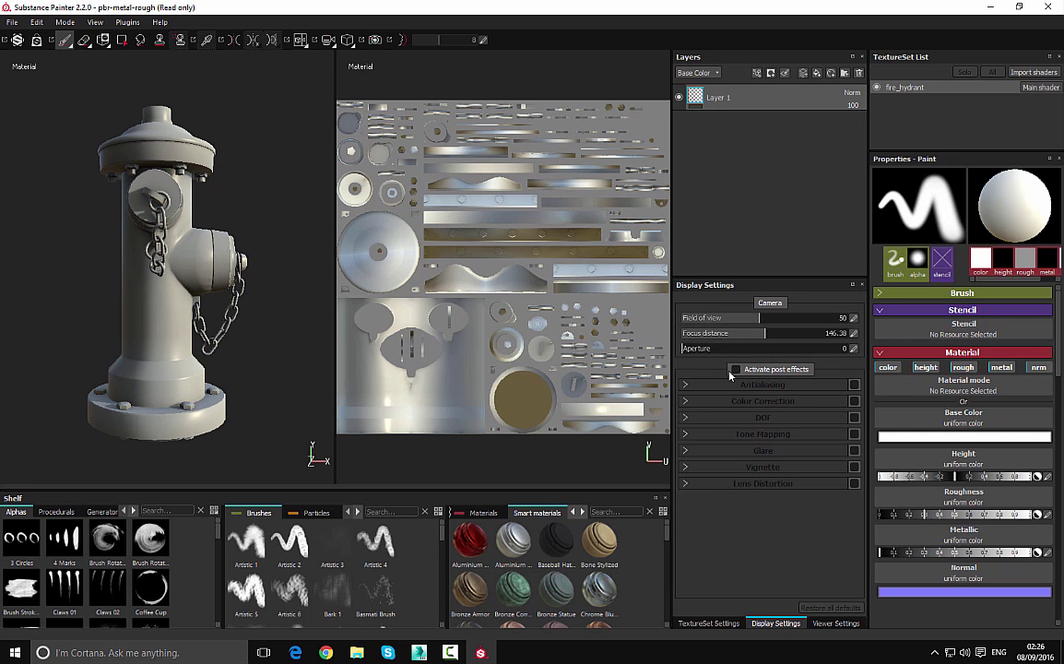
{"action": "left_click", "coordinate": [737, 369]}
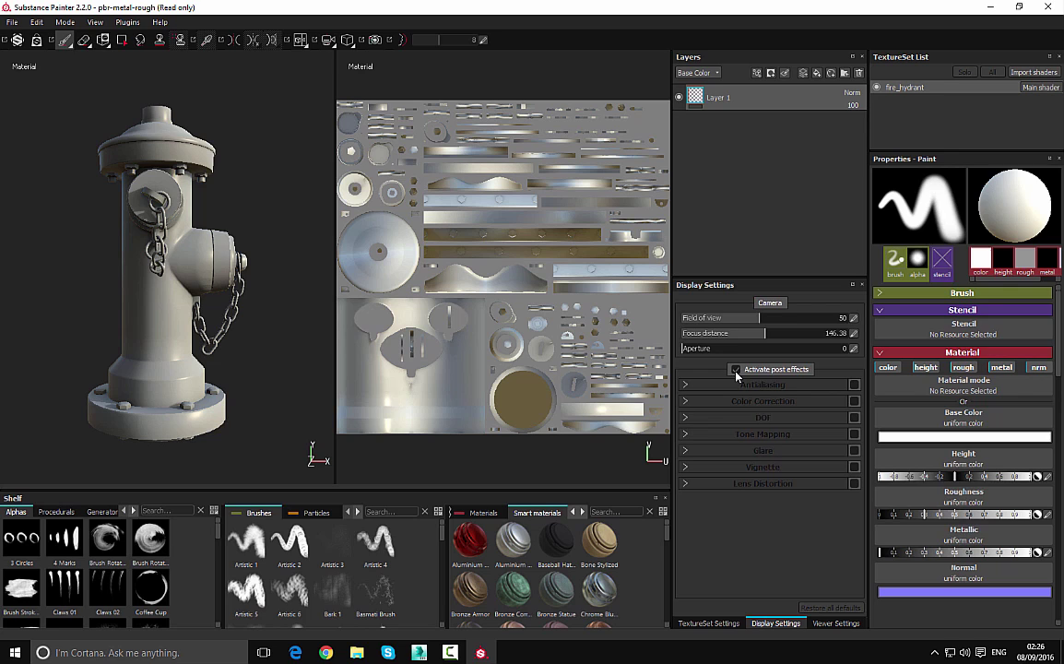
{"action": "left_click", "coordinate": [737, 369]}
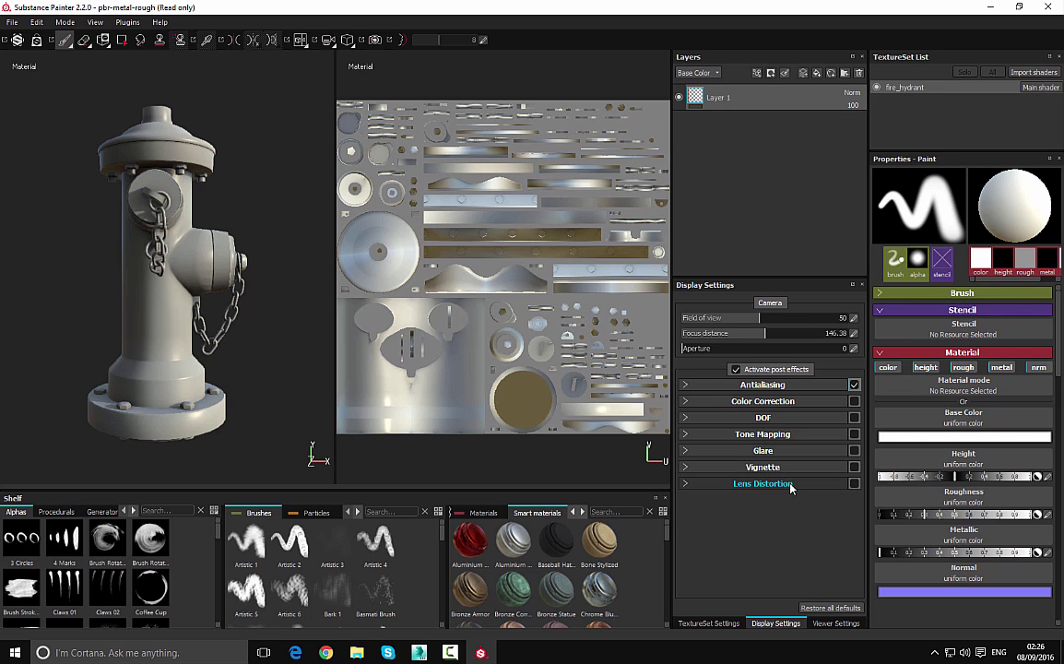
{"action": "mouse_move", "coordinate": [724, 367]}
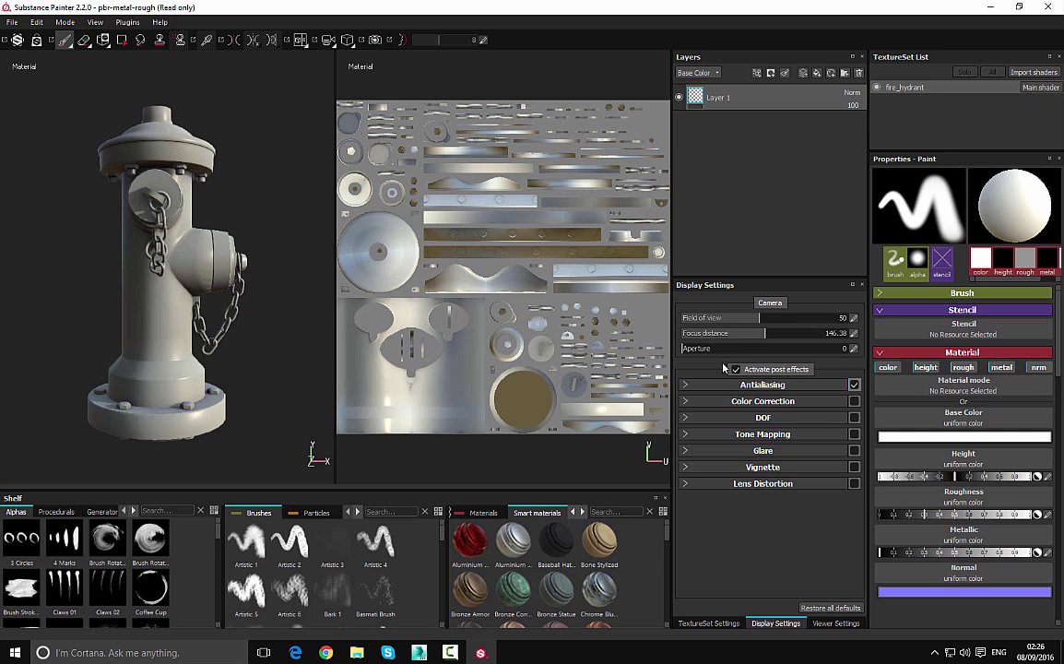
{"action": "left_click", "coordinate": [736, 369]}
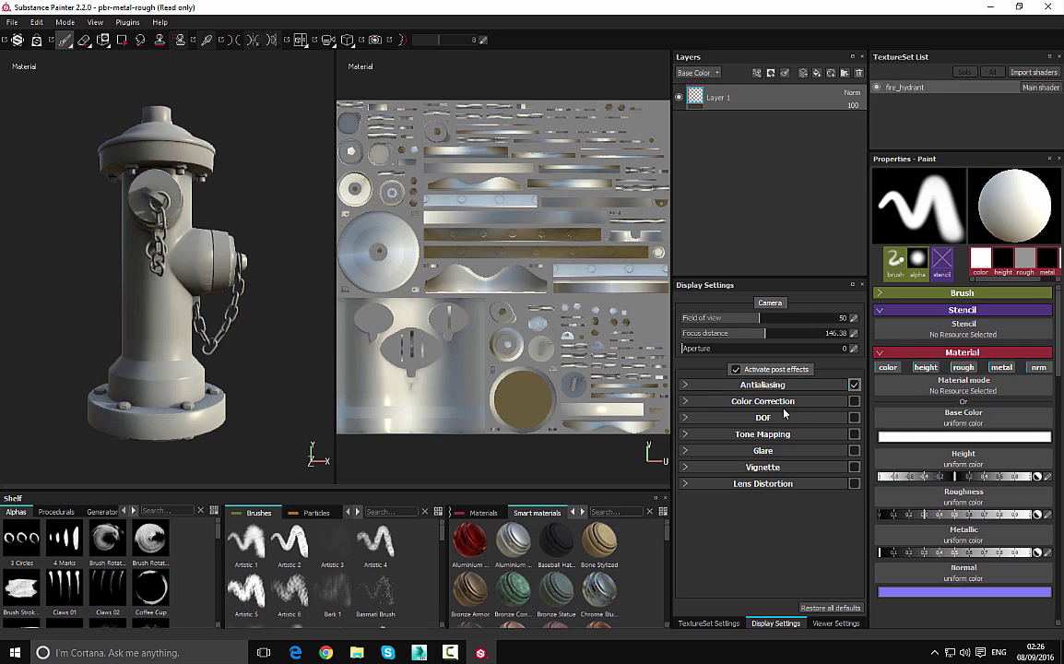